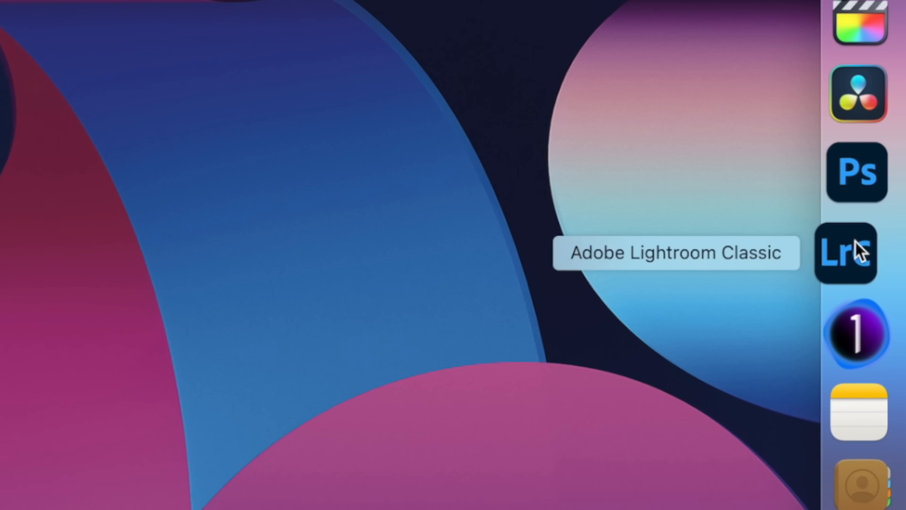
Step: Launch Lightroom Classic from the Dock and open the catalog's import view of the camera card
{"action": "left_click", "coordinate": [847, 253]}
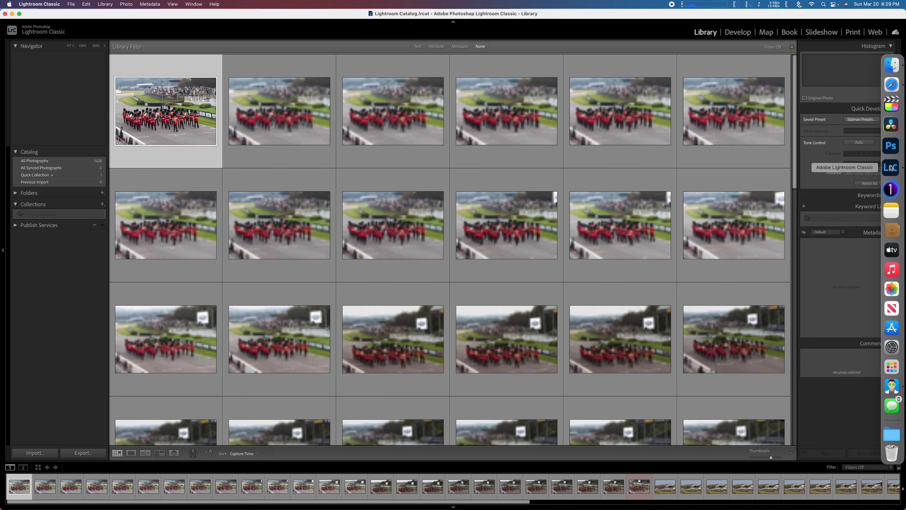
{"action": "left_click", "coordinate": [35, 453]}
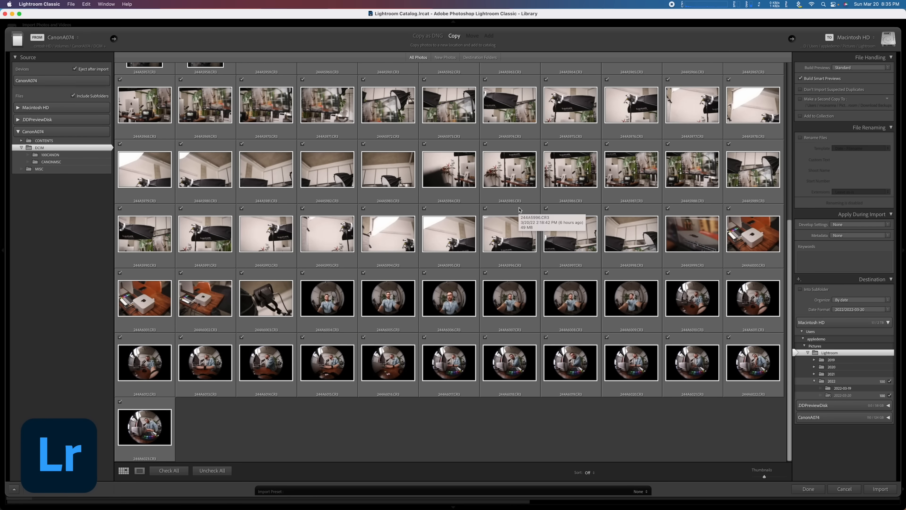
{"action": "mouse_move", "coordinate": [505, 188]}
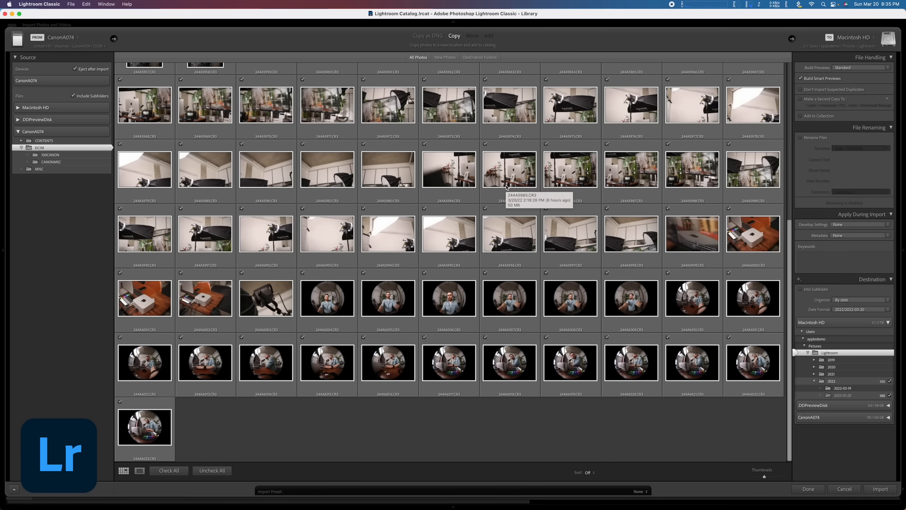
Step: Import all 100 checked camera-card photos into the catalog using Copy
{"action": "left_click", "coordinate": [880, 489]}
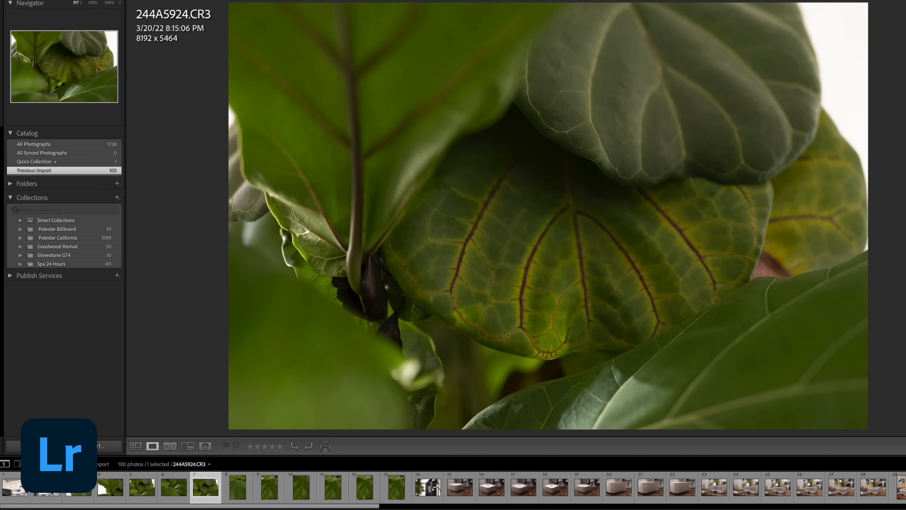
Step: Step to the desk photo with the colour chart and apply the Stalman – Modern raw preset
{"action": "left_click", "coordinate": [491, 491]}
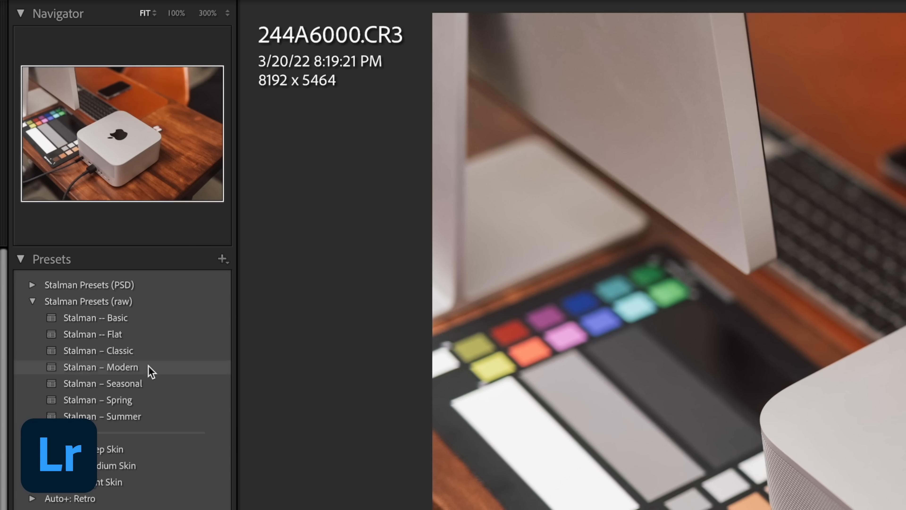
{"action": "left_click", "coordinate": [103, 383]}
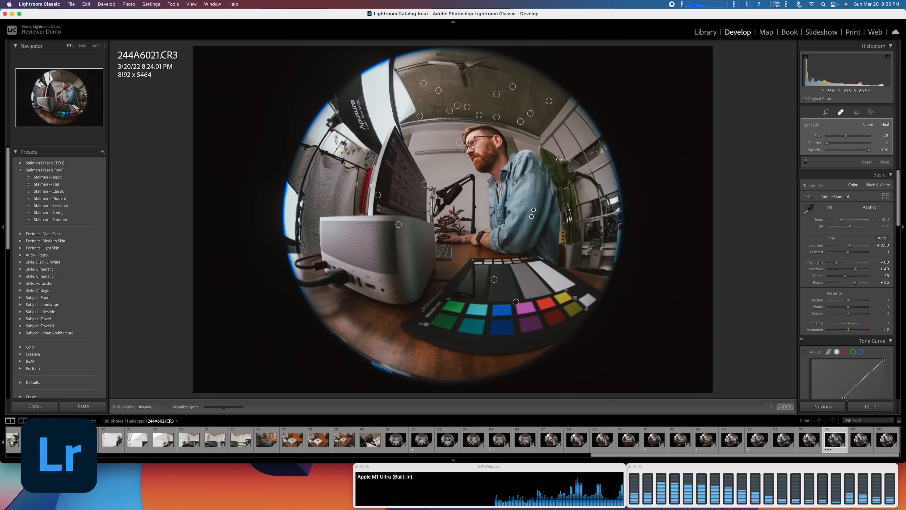
Step: Add another Spot Removal healing spot on a blemish in the fisheye portrait
{"action": "left_click", "coordinate": [705, 32]}
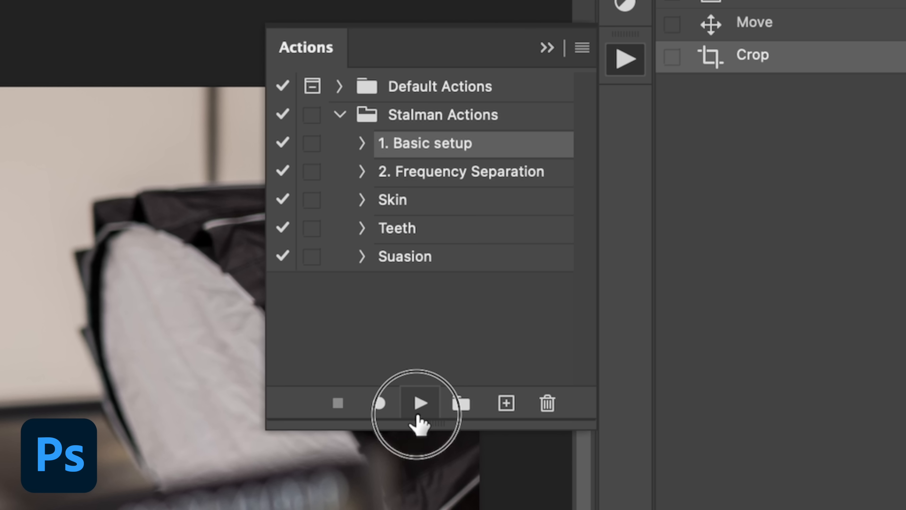
Step: Play the Stalman '1. Basic setup' action, then select the base Layer 0
{"action": "left_click", "coordinate": [420, 404]}
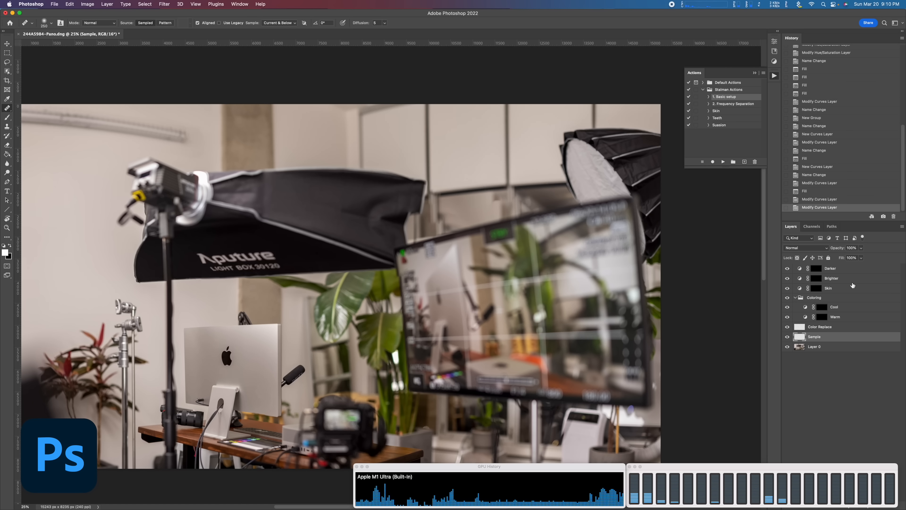
{"action": "left_click", "coordinate": [830, 269]}
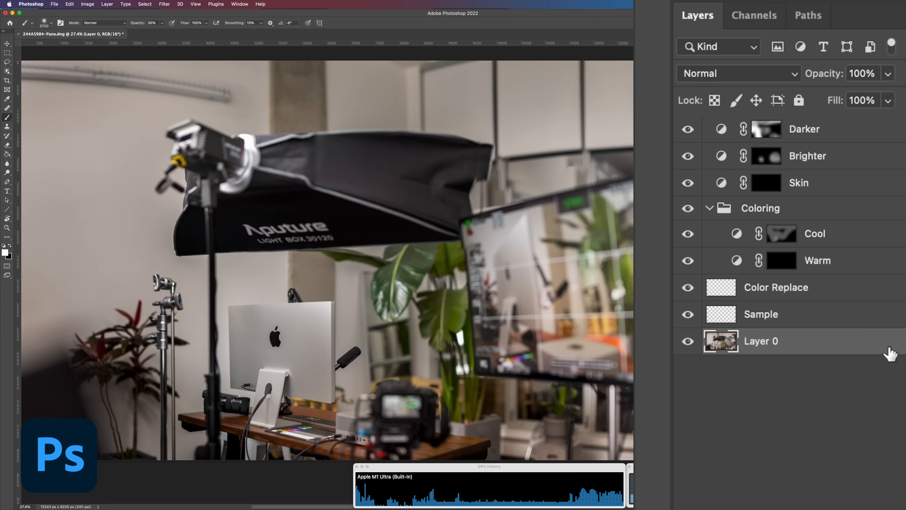
Step: Duplicate the base layer with Cmd+J, apply an Iris Blur and raise its grain amount
{"action": "key", "text": "Cmd+J"}
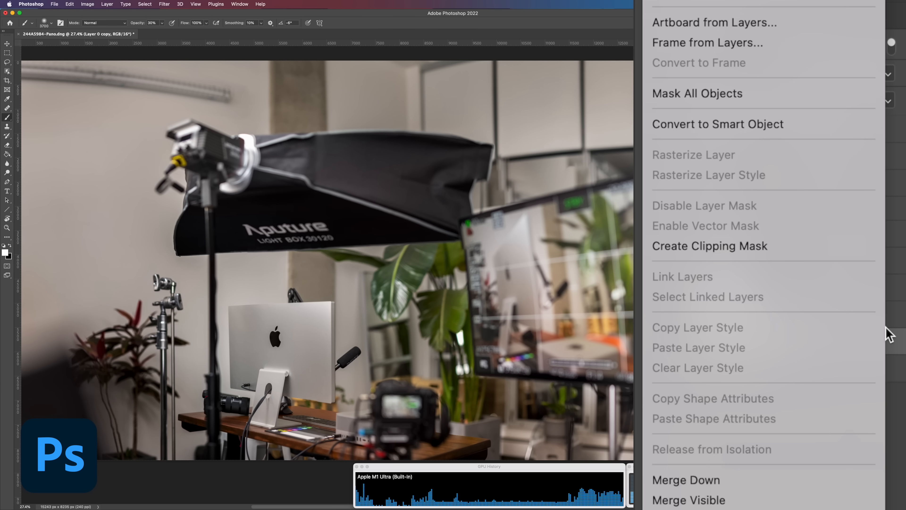
{"action": "left_click", "coordinate": [288, 6]}
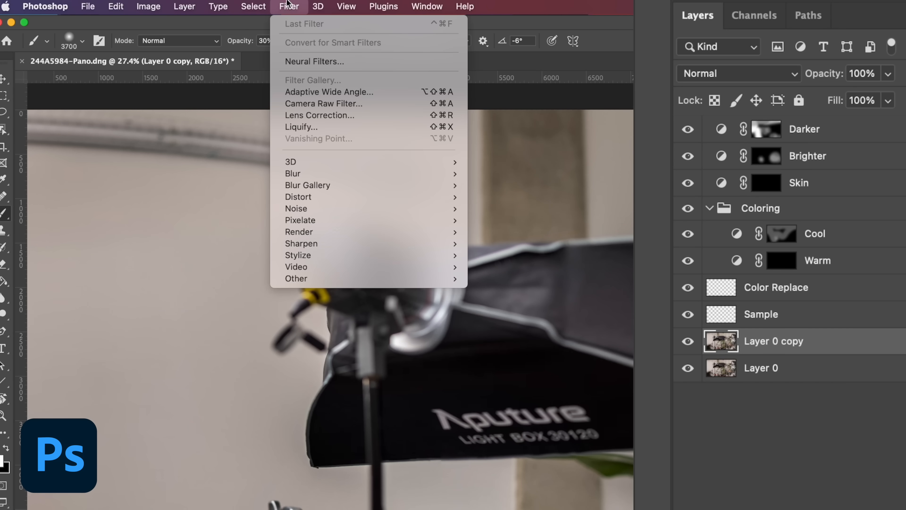
{"action": "mouse_move", "coordinate": [308, 185]}
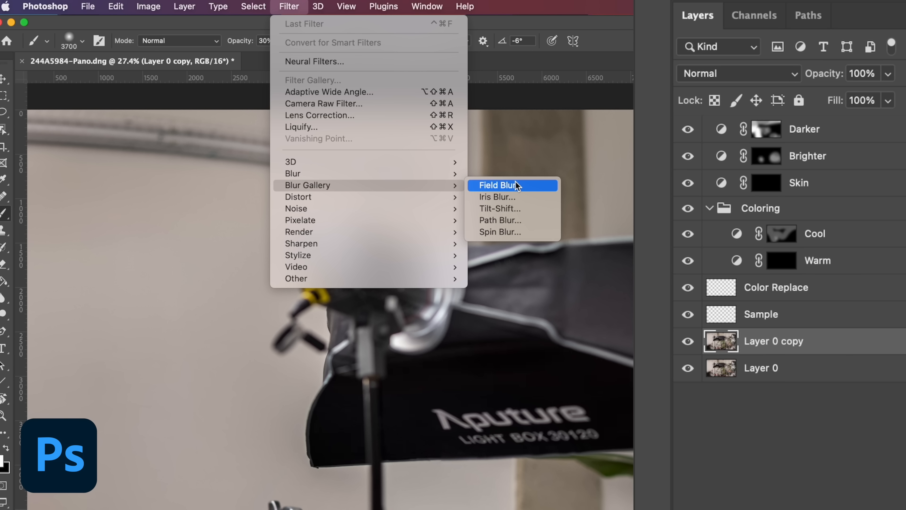
{"action": "left_click", "coordinate": [497, 197]}
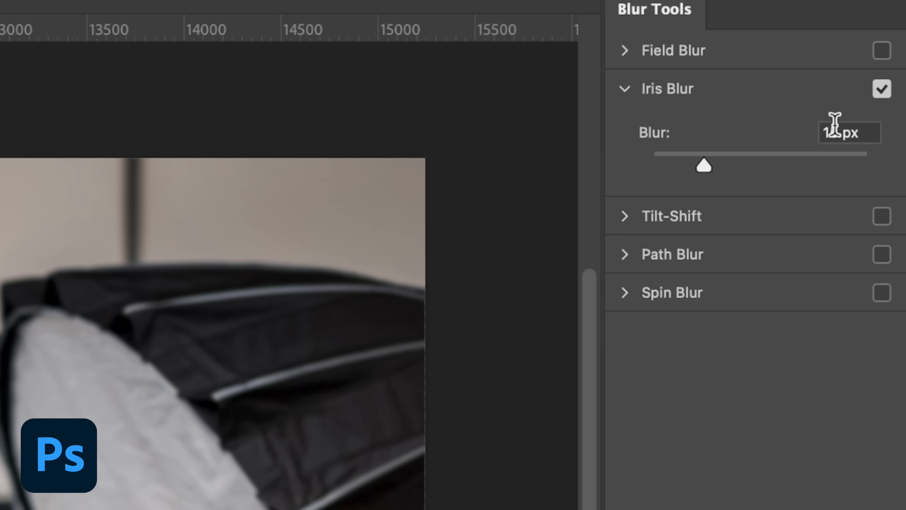
{"action": "left_click_drag", "start_coordinate": [703, 165], "coordinate": [744, 165]}
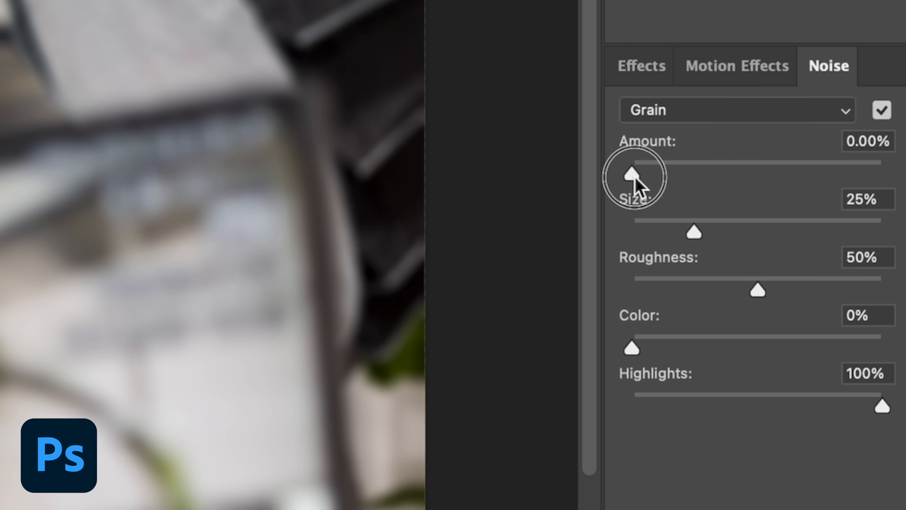
{"action": "left_click_drag", "start_coordinate": [633, 175], "coordinate": [679, 174]}
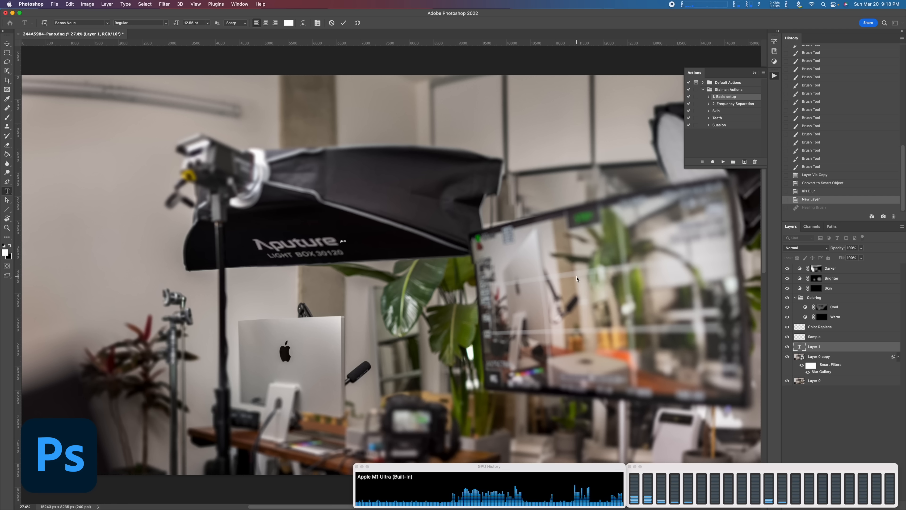
Step: Add a large white 'MAC STUDIO' title and size it across the blurred studio photo
{"action": "type", "text": "MAC STUDIO"}
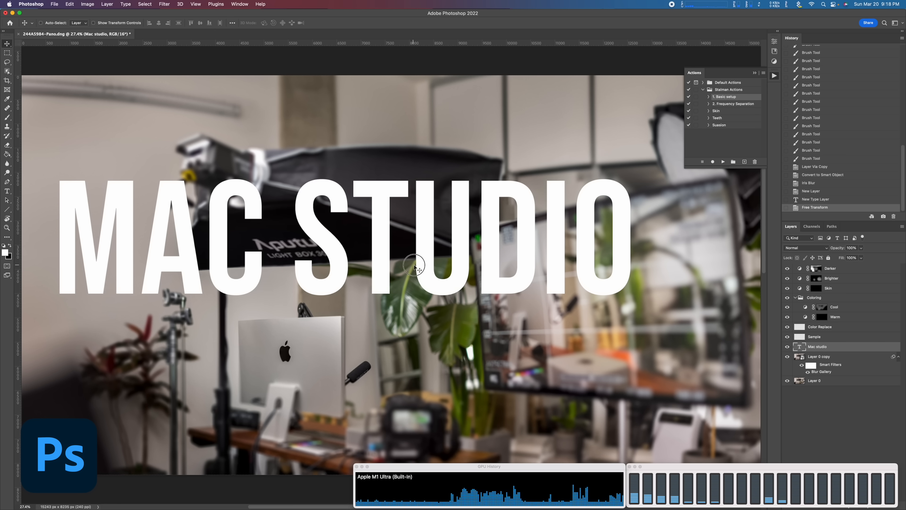
{"action": "left_click_drag", "start_coordinate": [415, 266], "coordinate": [505, 221]}
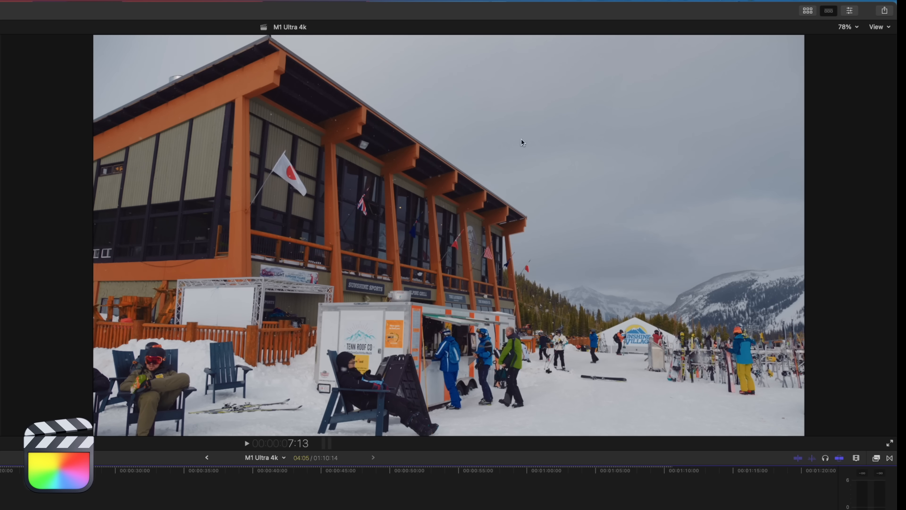
Step: Play the ski footage carrying the two Stalman custom LUTs, then bring up the File menu
{"action": "left_click", "coordinate": [848, 10]}
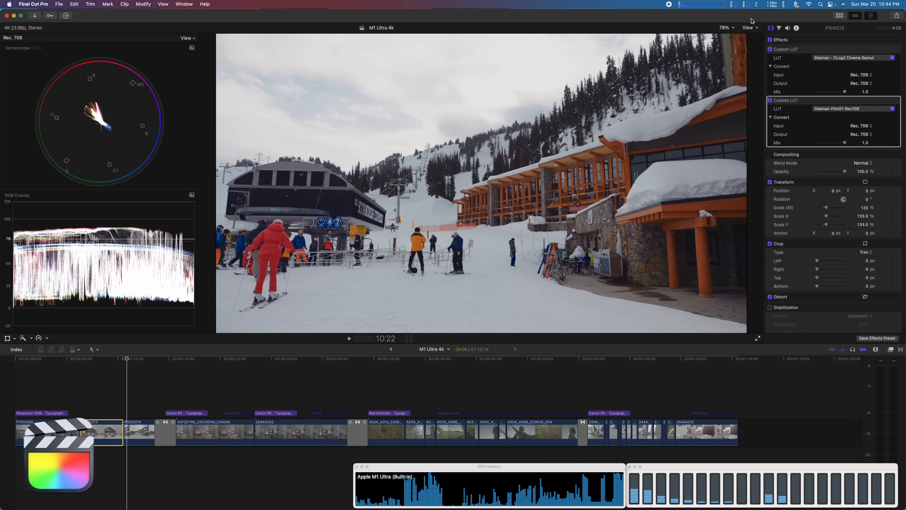
{"action": "left_click", "coordinate": [747, 28]}
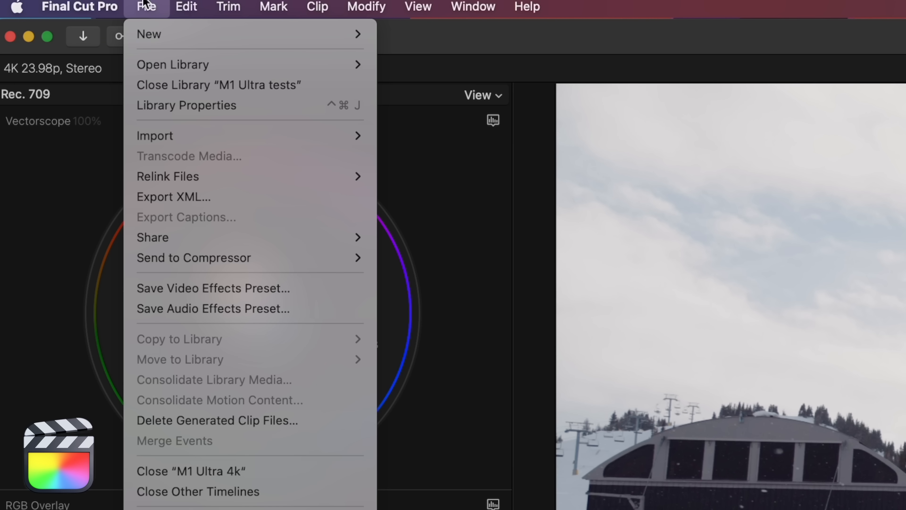
Step: Delete the library's optimized and proxy media via Delete Generated Clip Files, then resume playback
{"action": "left_click", "coordinate": [217, 420]}
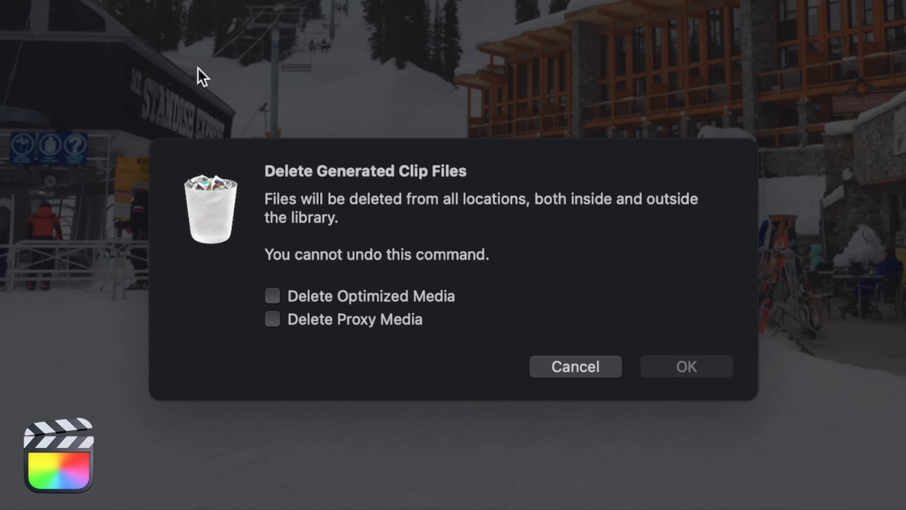
{"action": "left_click", "coordinate": [709, 370]}
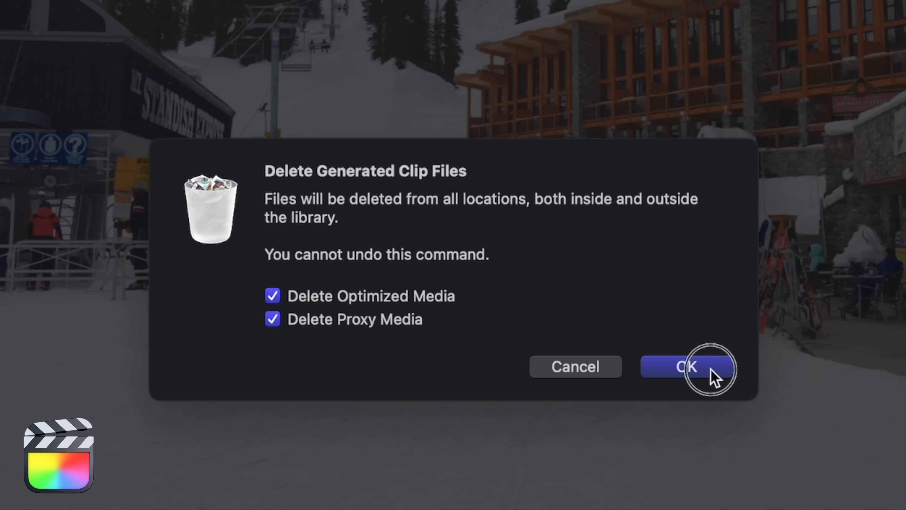
{"action": "left_click", "coordinate": [688, 369]}
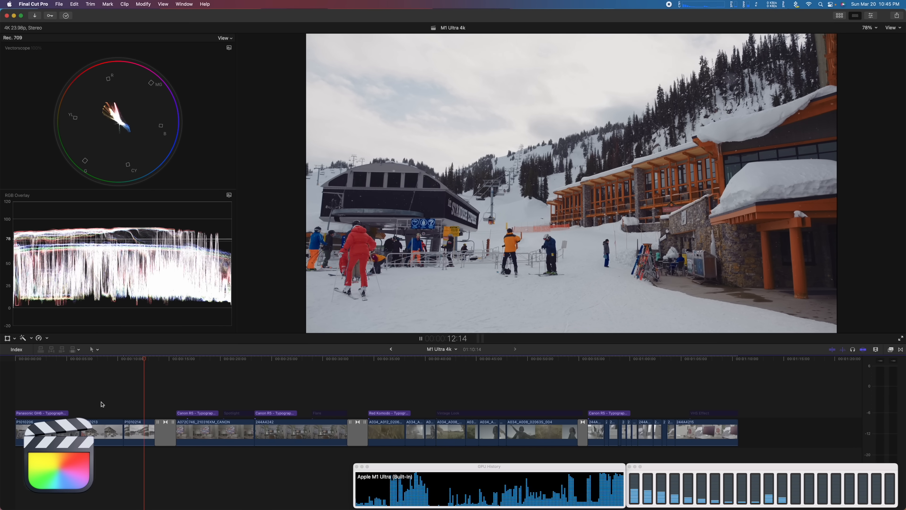
{"action": "left_click", "coordinate": [155, 385]}
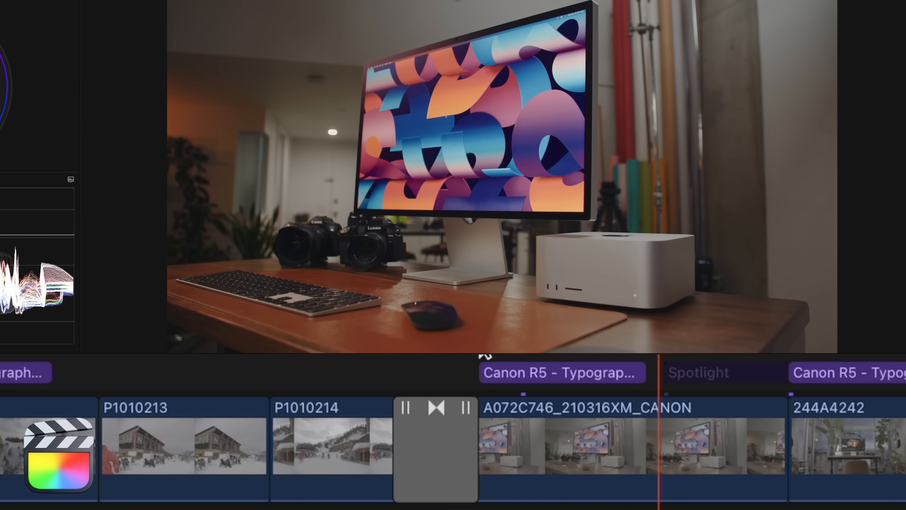
Step: Play past the Spotlight and Flare titles to the transition before the Red Komodo clips
{"action": "left_click", "coordinate": [706, 381]}
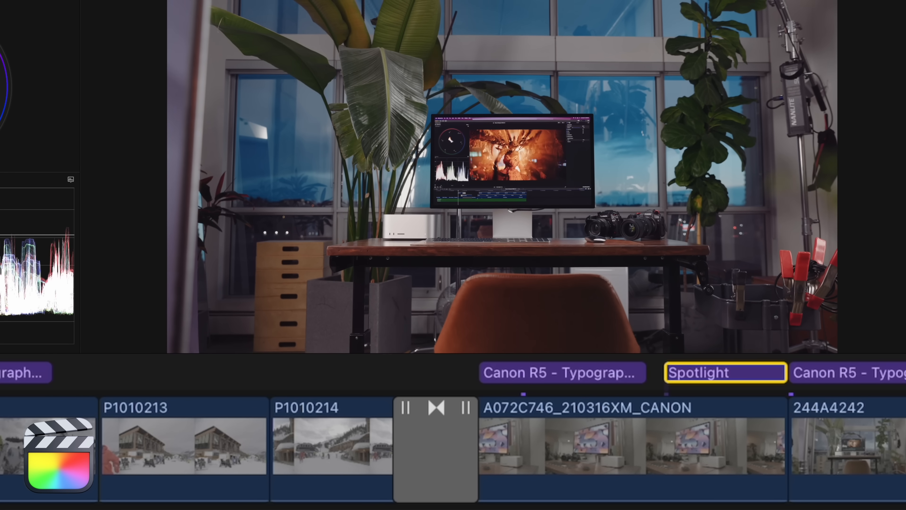
{"action": "scroll", "scroll_direction": "right", "scroll_amount": 3}
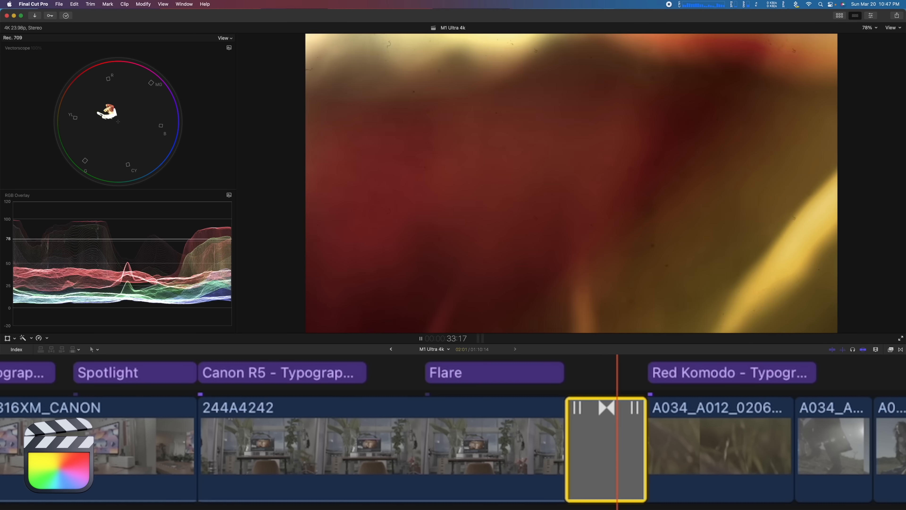
Step: Render the selected transition from the Modify menu and resume benchmark playback
{"action": "left_click", "coordinate": [143, 4]}
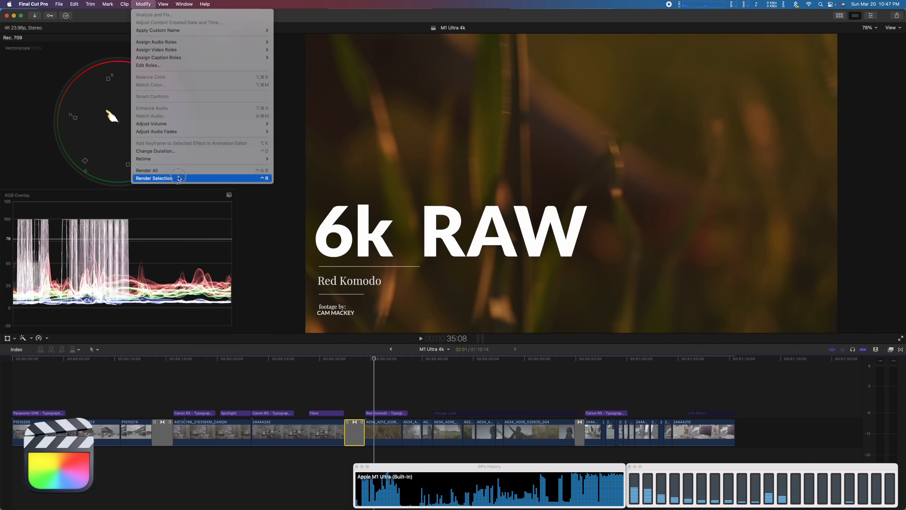
{"action": "left_click", "coordinate": [154, 179]}
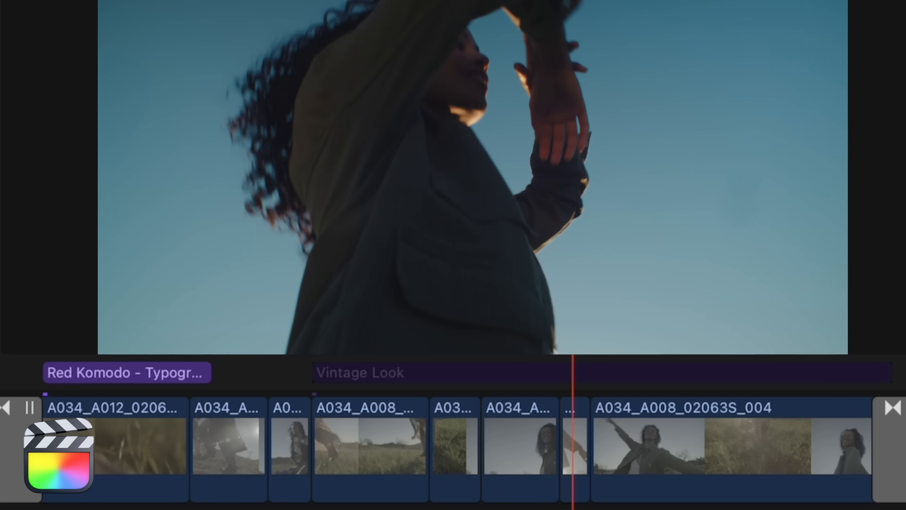
{"action": "left_click", "coordinate": [560, 381]}
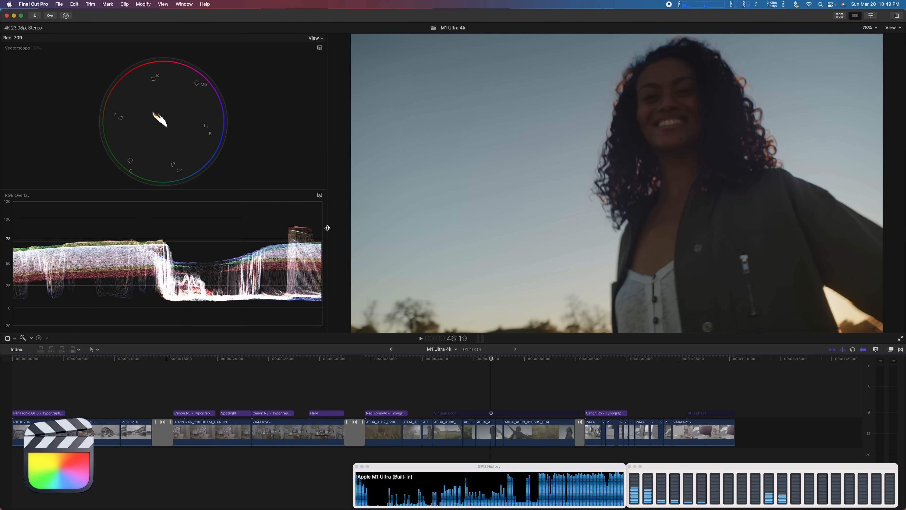
Step: Enable Show Skin Tone Indicator in the vectorscope's View options
{"action": "left_click", "coordinate": [313, 37]}
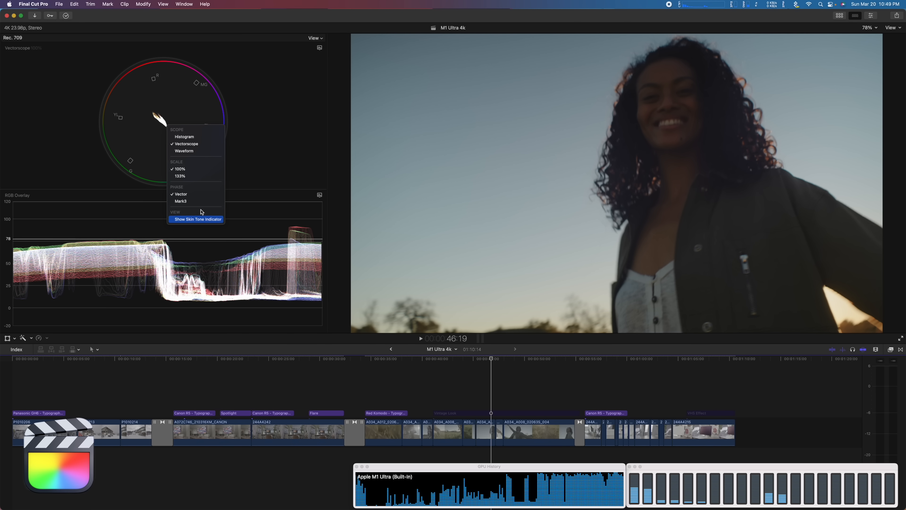
{"action": "left_click", "coordinate": [179, 176]}
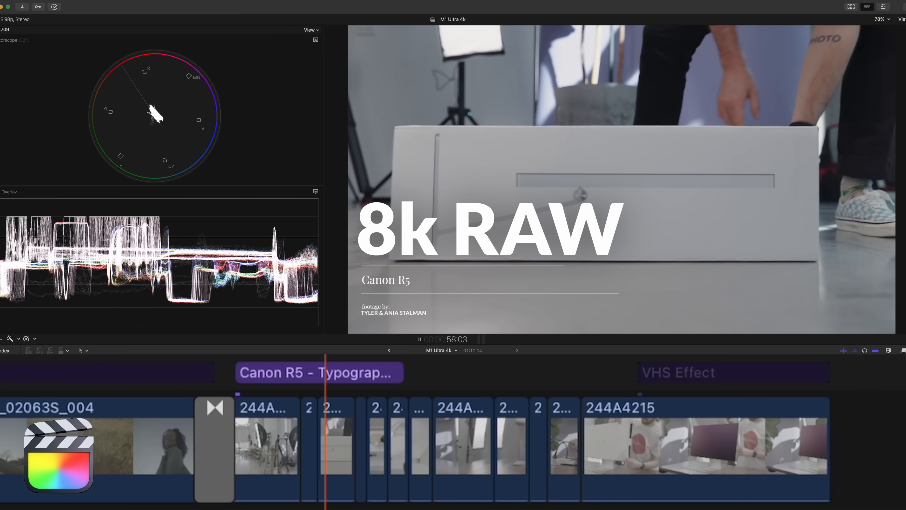
Step: Show the Canon R5 clip's effects: colour wheels, curves, Stalman CLog2 LUT, sharpen, FilmConvert Nitrate
{"action": "left_click", "coordinate": [317, 373]}
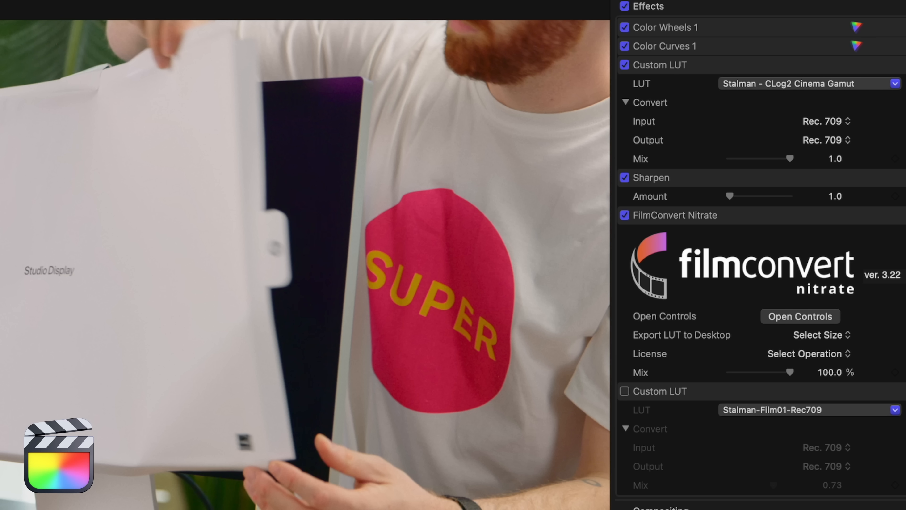
Step: Continue playback into the VHS Effect section with the Studio Display clip's transform settings visible
{"action": "left_click", "coordinate": [625, 7]}
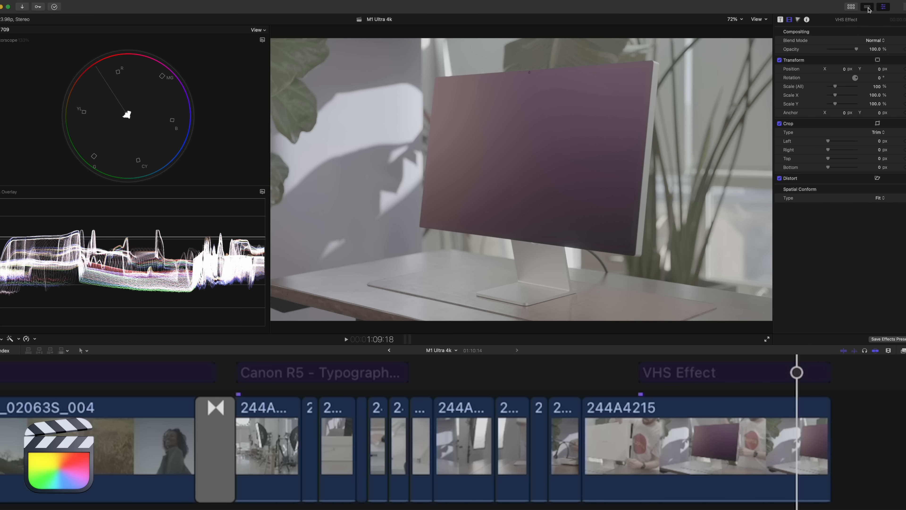
{"action": "left_click", "coordinate": [866, 6]}
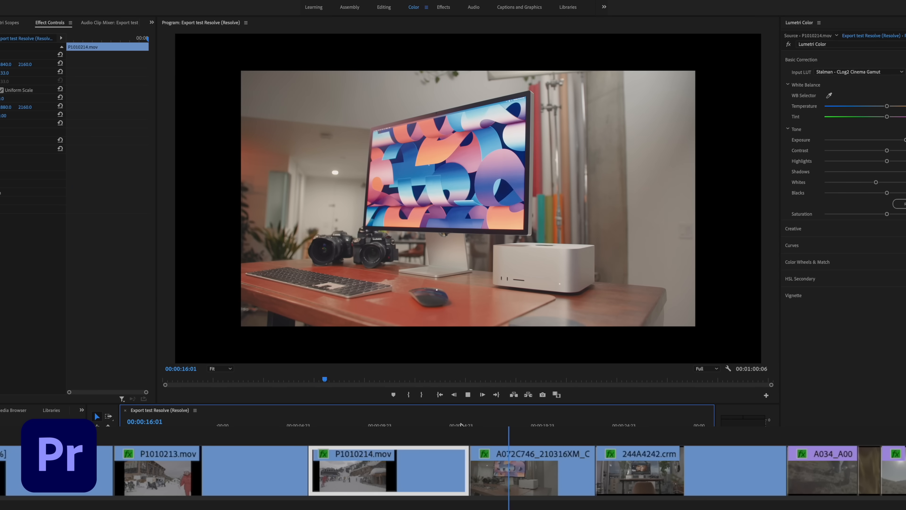
Step: Play the Export test Resolve sequence, jumping the playhead around the 244A4242 clip and zooming the timeline
{"action": "left_click", "coordinate": [383, 425]}
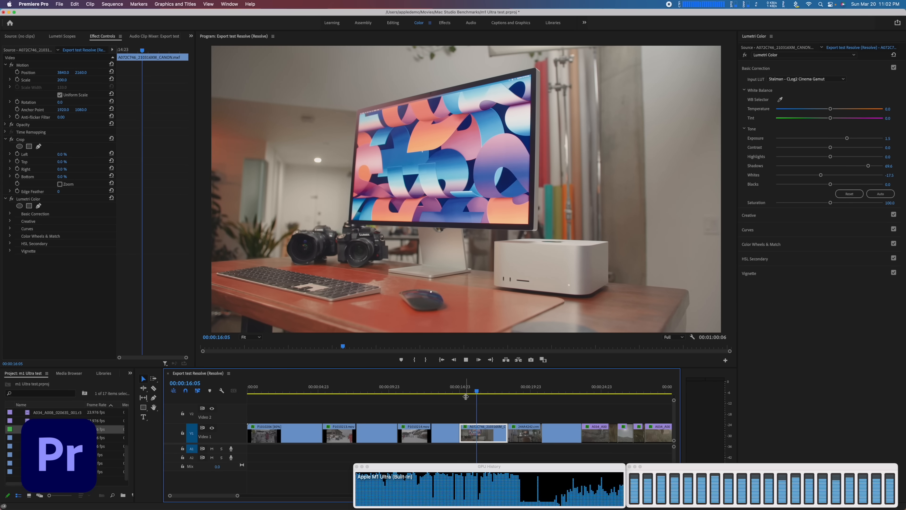
{"action": "left_click", "coordinate": [545, 392]}
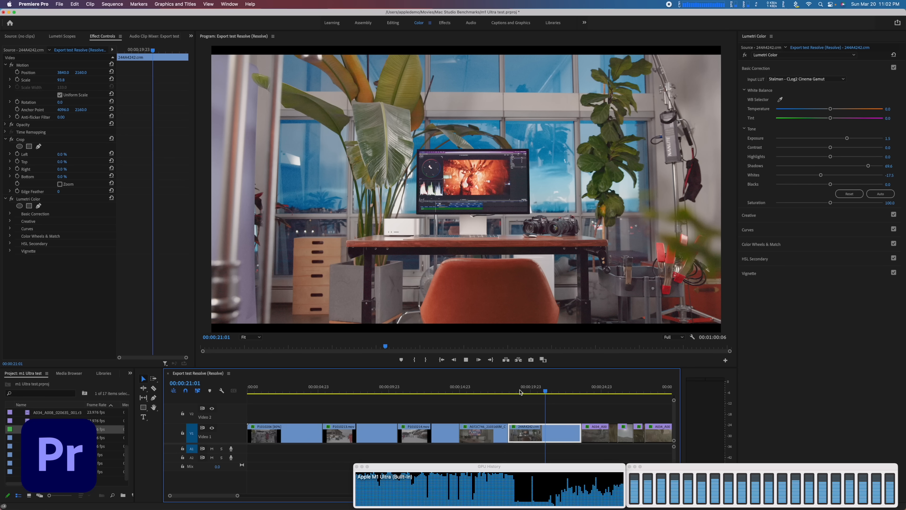
{"action": "left_click", "coordinate": [518, 393]}
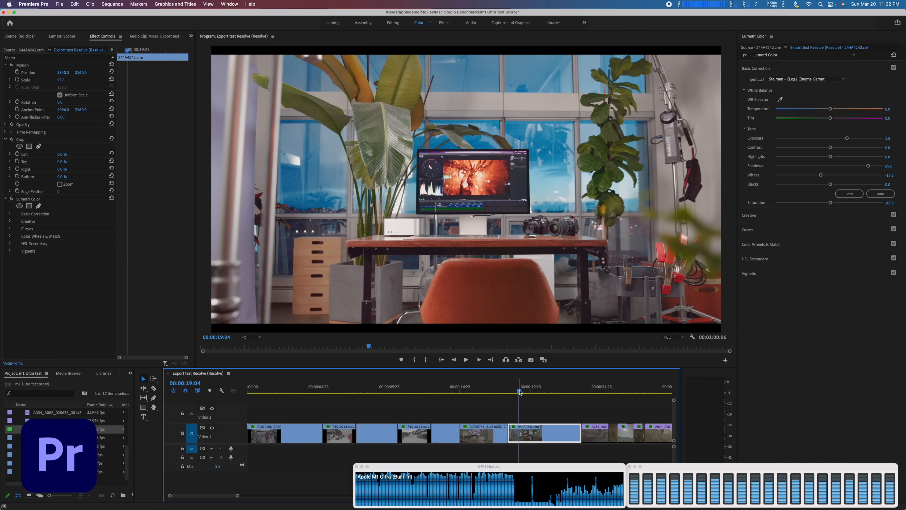
{"action": "left_click", "coordinate": [465, 360]}
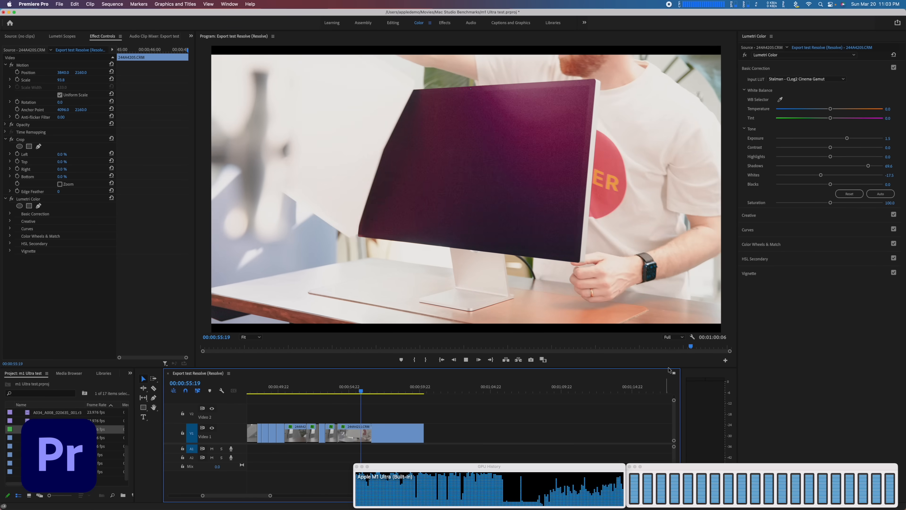
{"action": "left_click", "coordinate": [673, 337]}
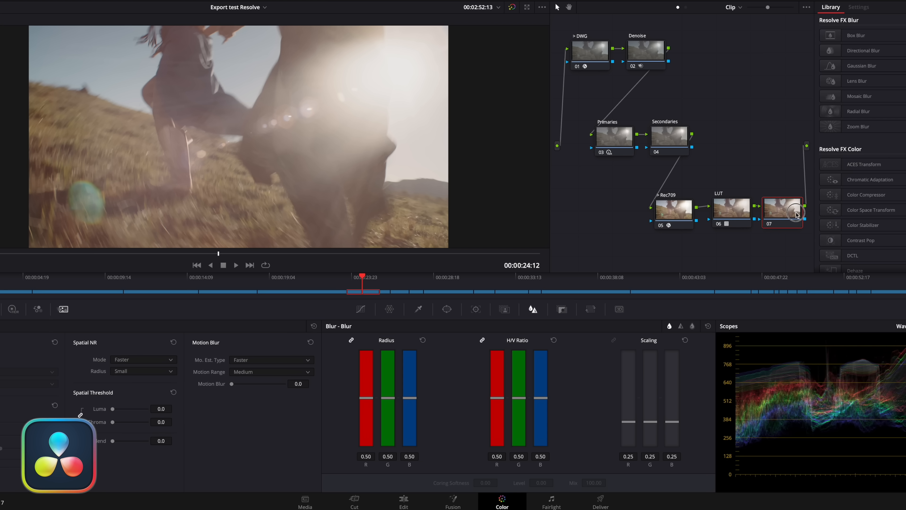
Step: Scroll the Effects Library down to the Resolve FX Texture effects
{"action": "scroll", "scroll_direction": "down", "scroll_amount": 3}
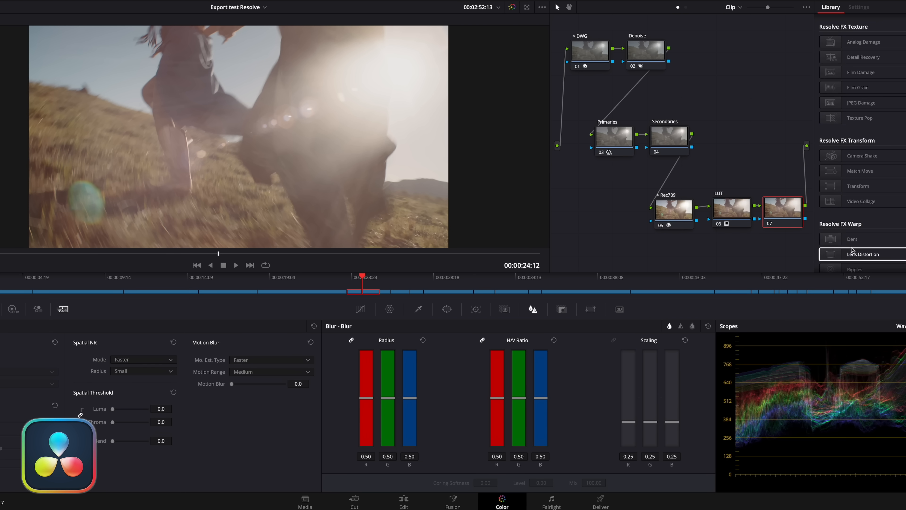